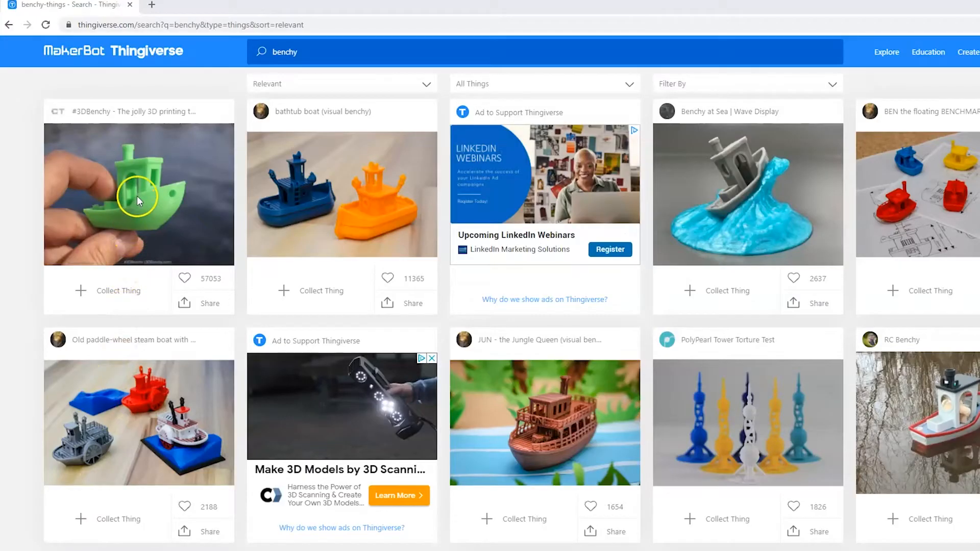
Step: Go to the #3DBenchy Thingiverse page and show its Thing Files list
left_click(138, 201)
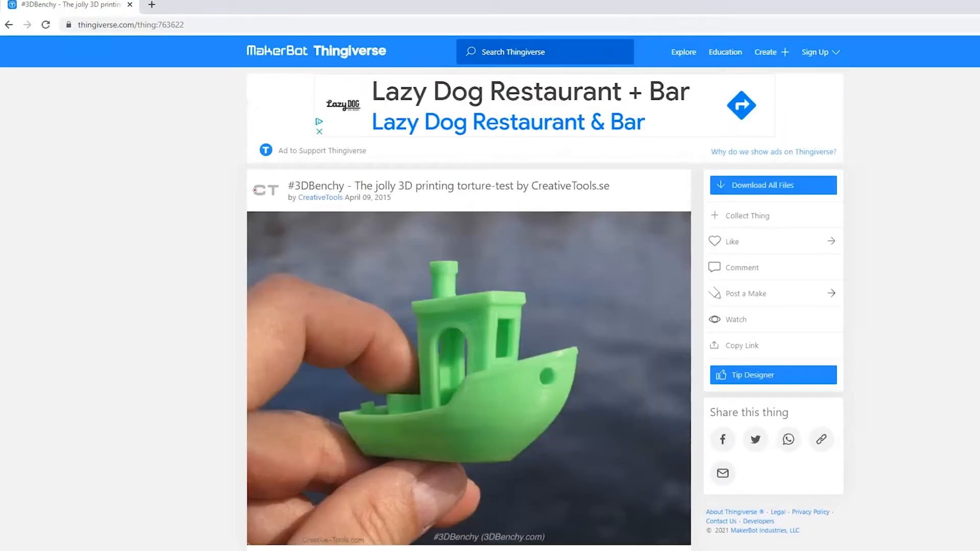
scroll("down", 3)
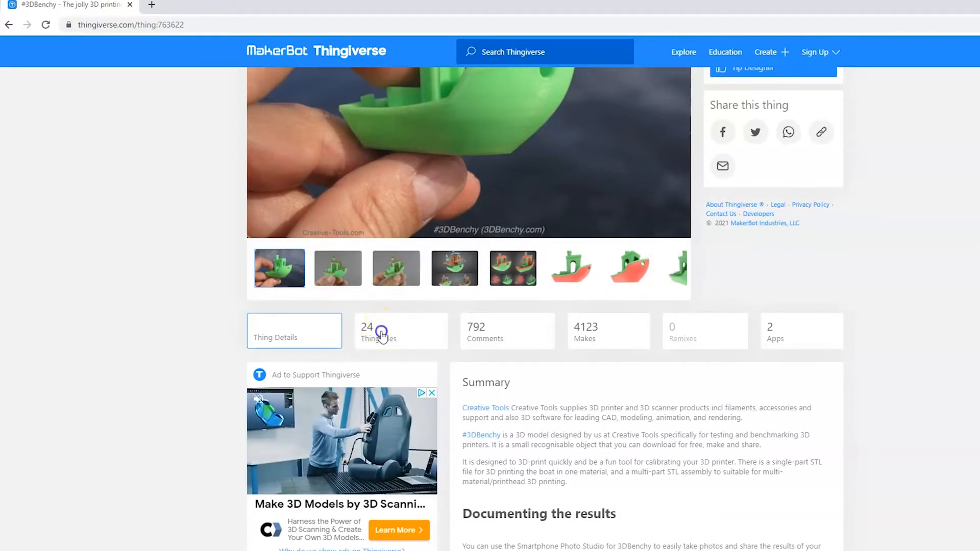
left_click(380, 332)
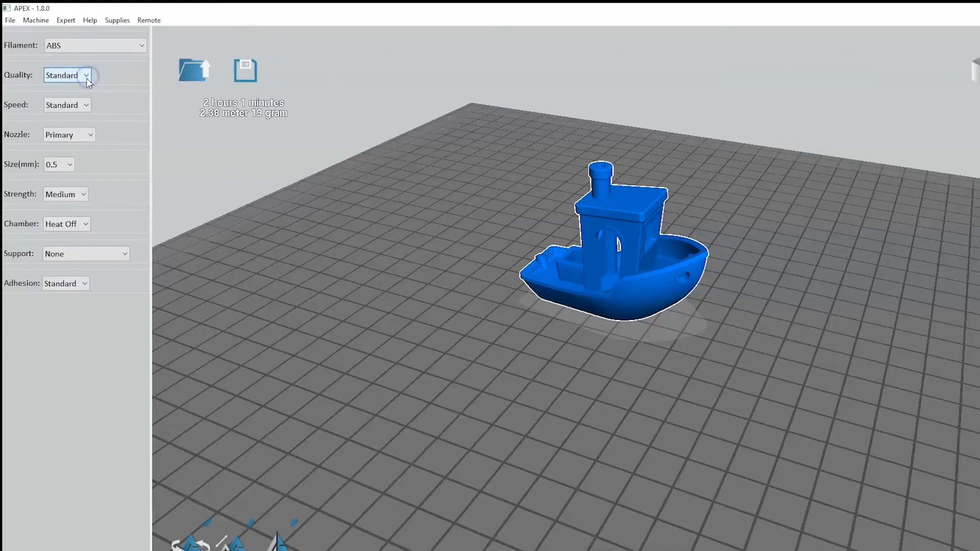
mouse_move(112, 209)
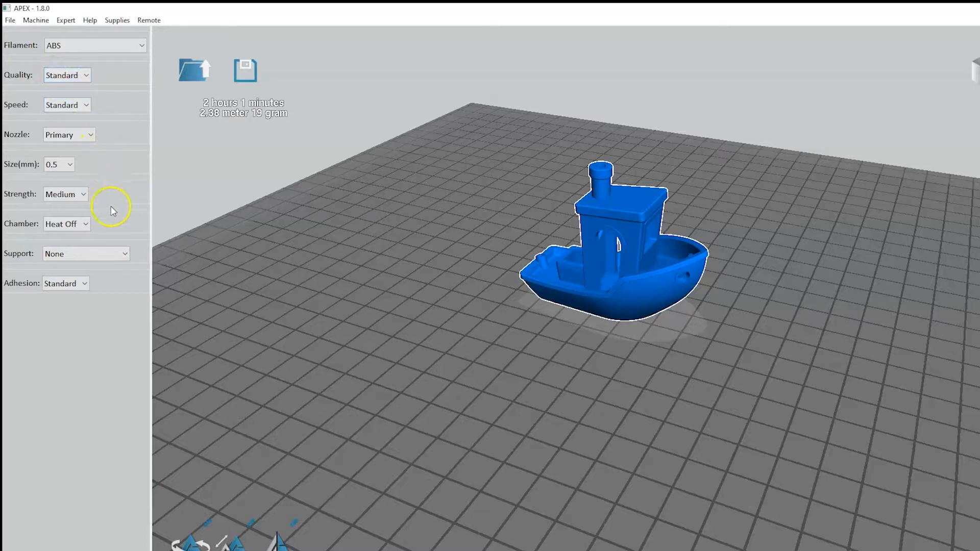
mouse_move(112, 235)
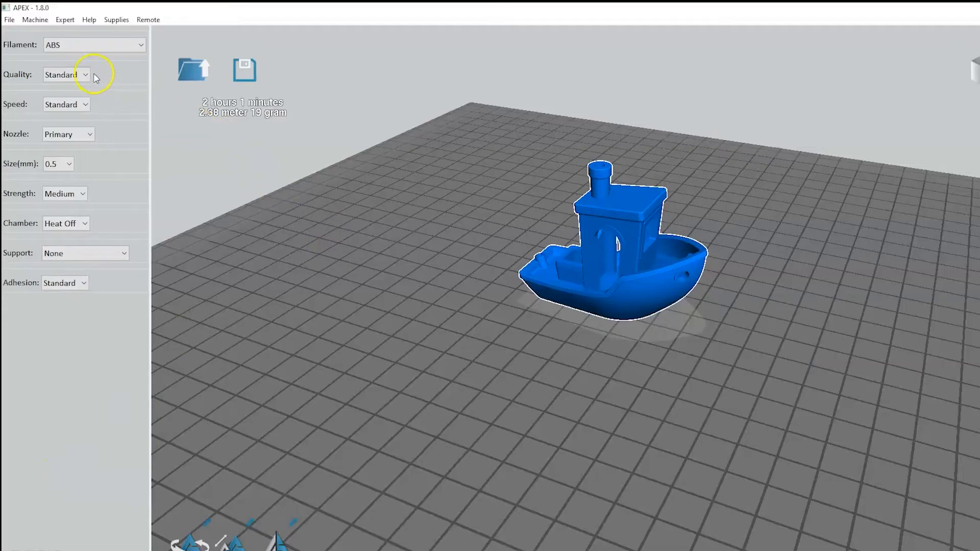
Step: Choose the Fine quality preset and enter 234 for the nozzle/temperature field
left_click(85, 74)
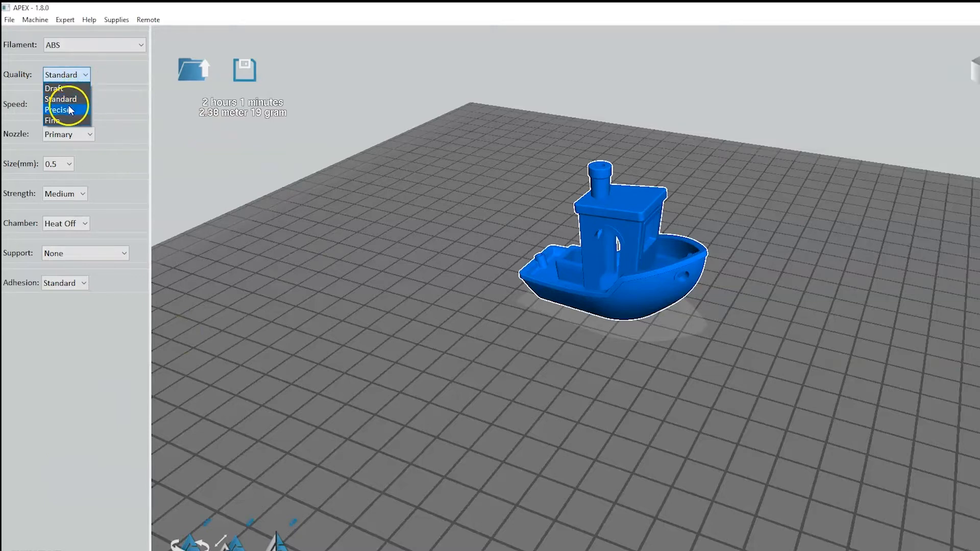
mouse_move(65, 123)
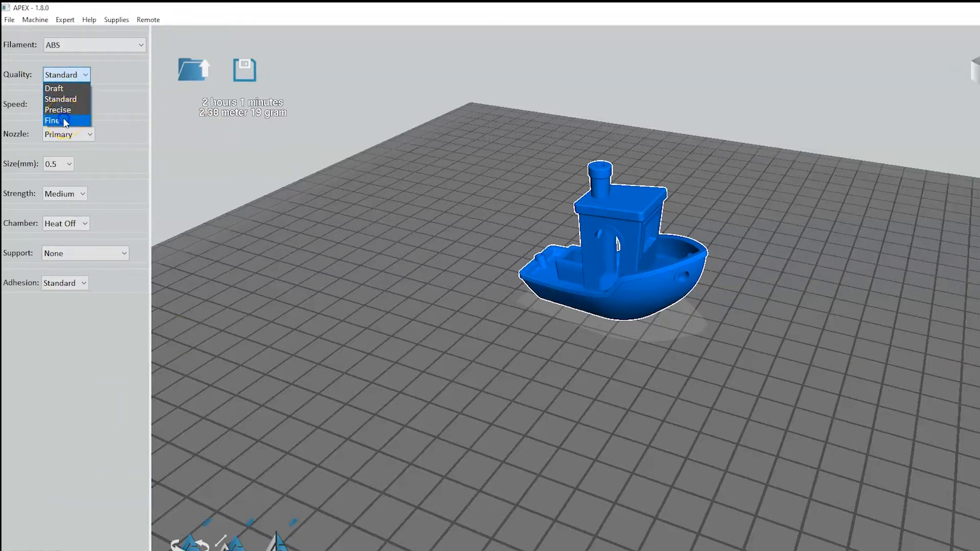
left_click(53, 120)
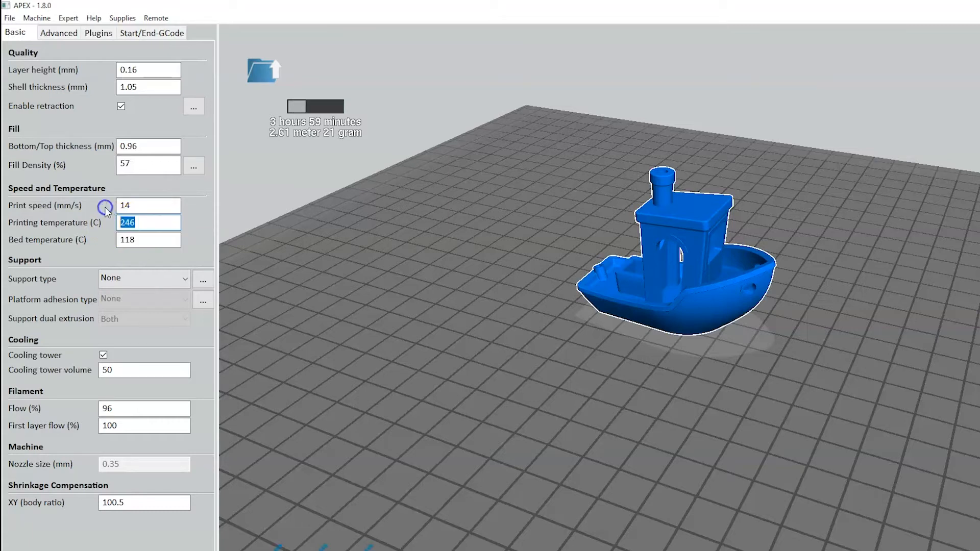
type("234")
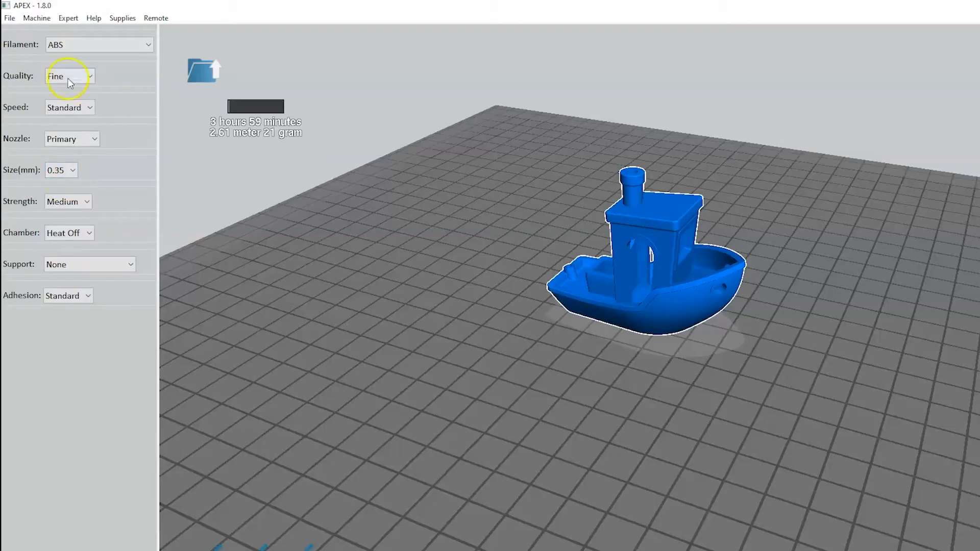
Step: Switch from quickprint to the full settings list via the Expert menu
left_click(67, 19)
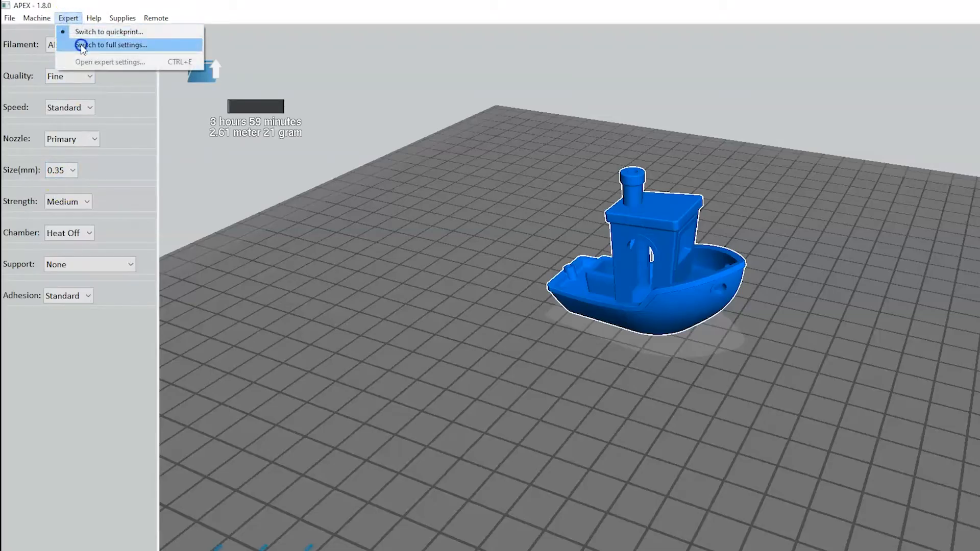
left_click(108, 45)
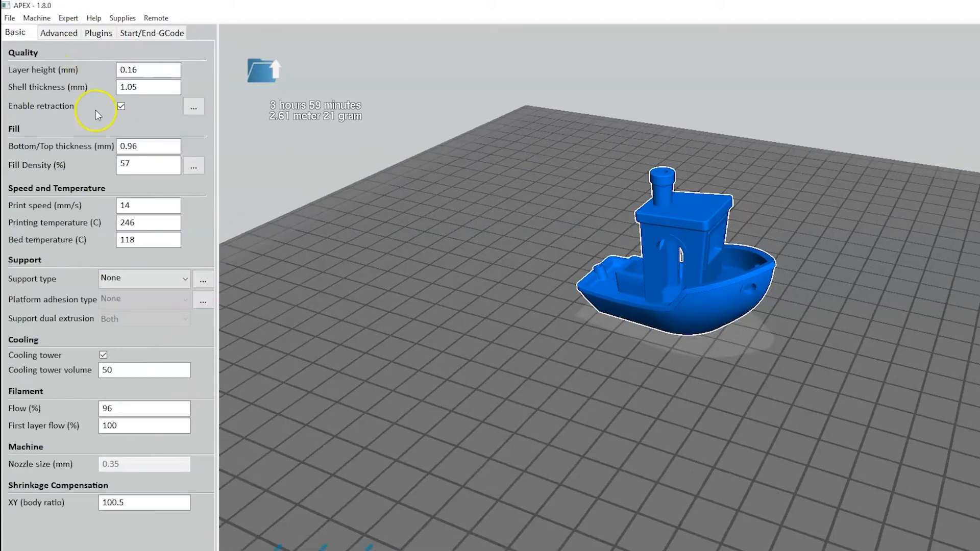
left_click(67, 8)
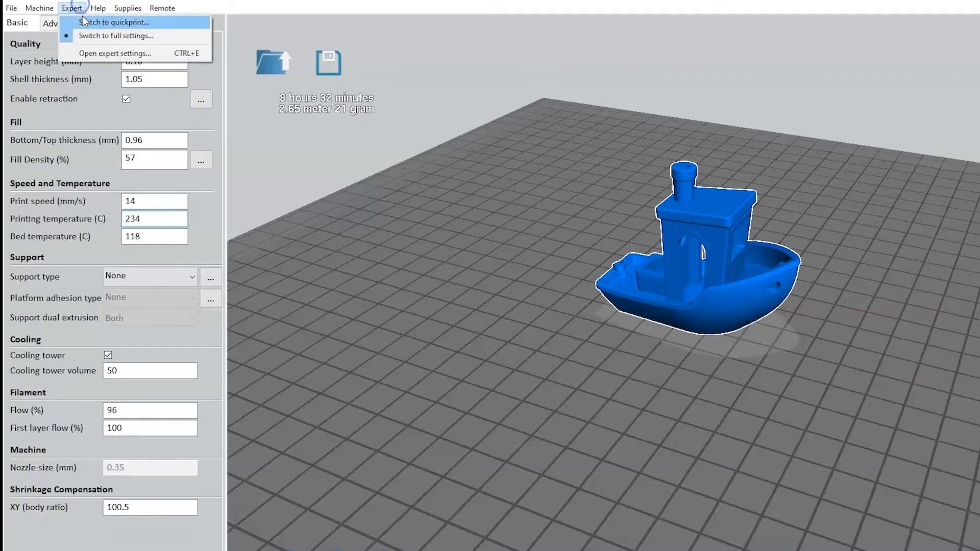
Step: In quickprint settings, set platform adhesion to Raft
left_click(123, 22)
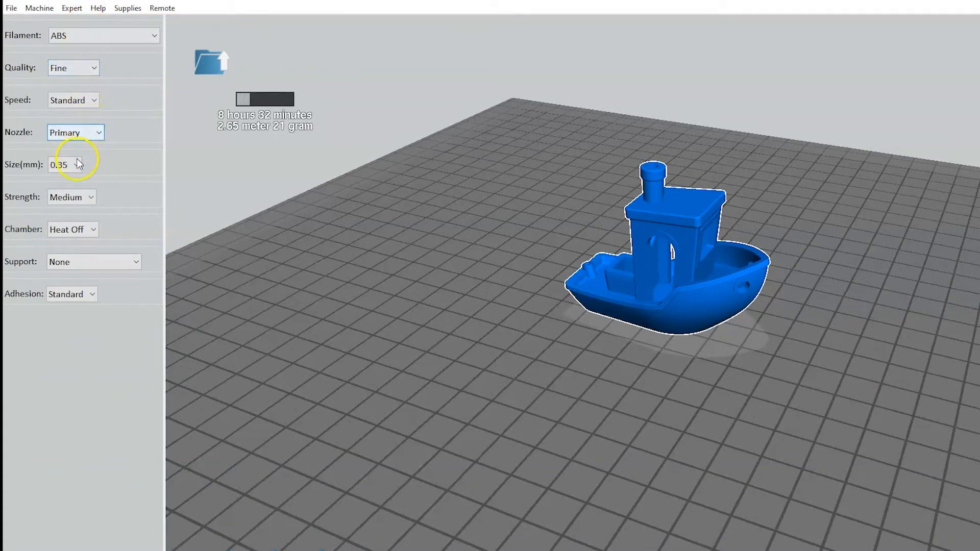
mouse_move(87, 266)
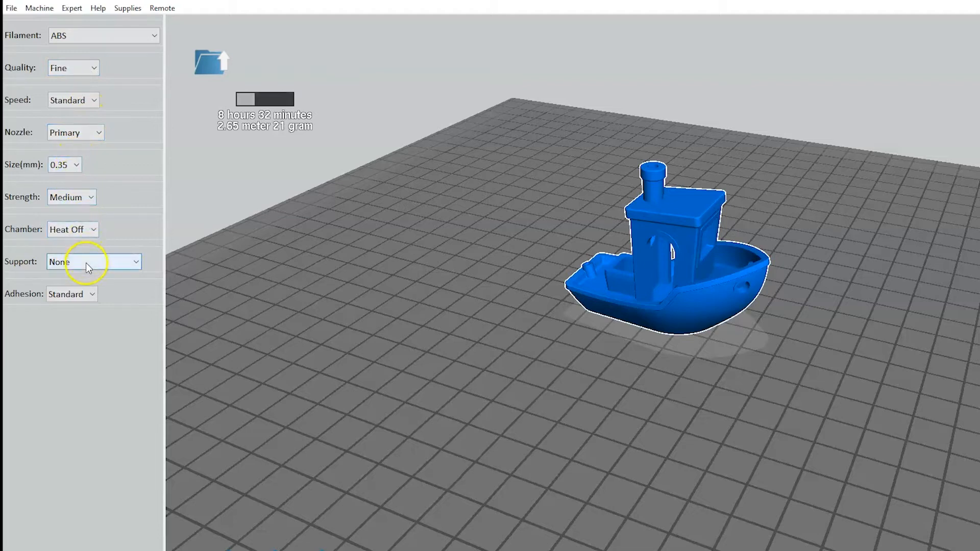
left_click(94, 294)
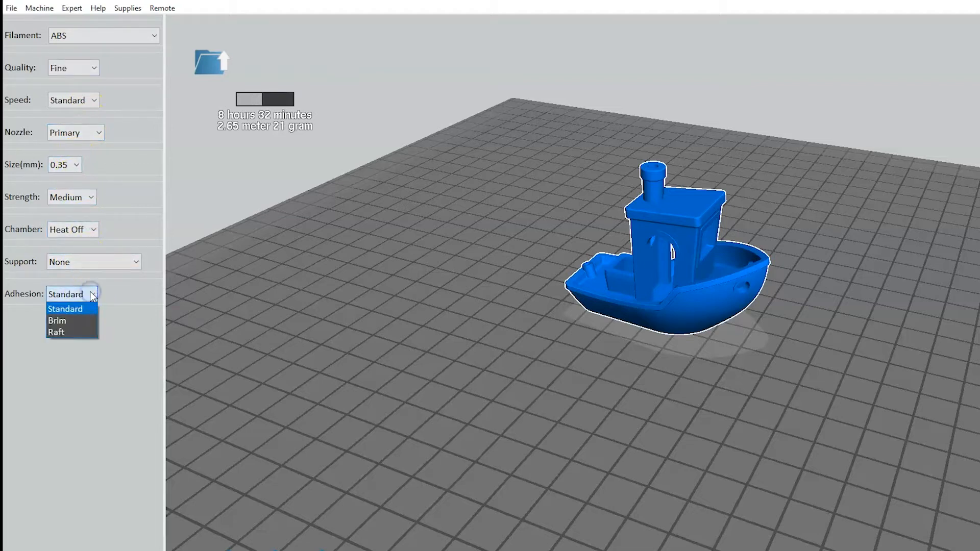
left_click(56, 332)
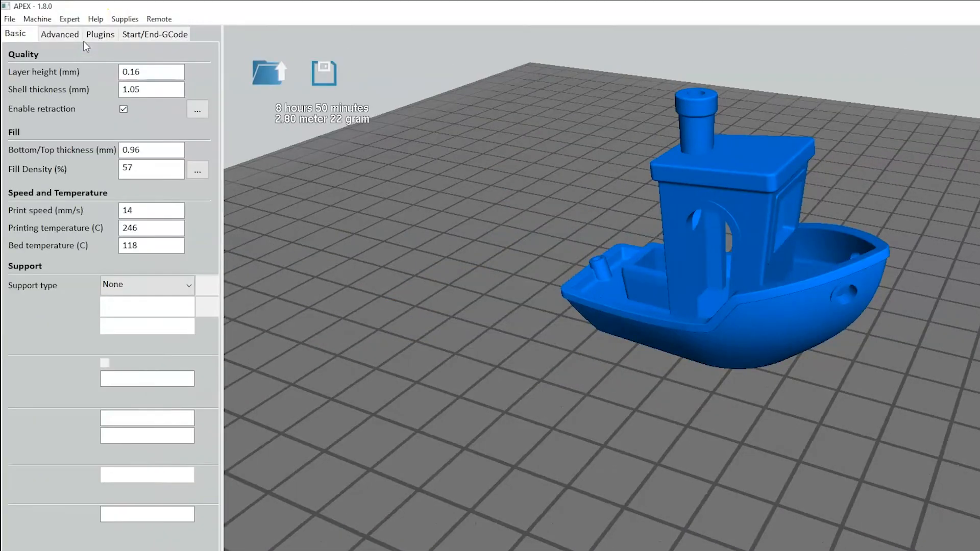
Step: In the expert configuration, set minimal layer time to 1 second
left_click(68, 19)
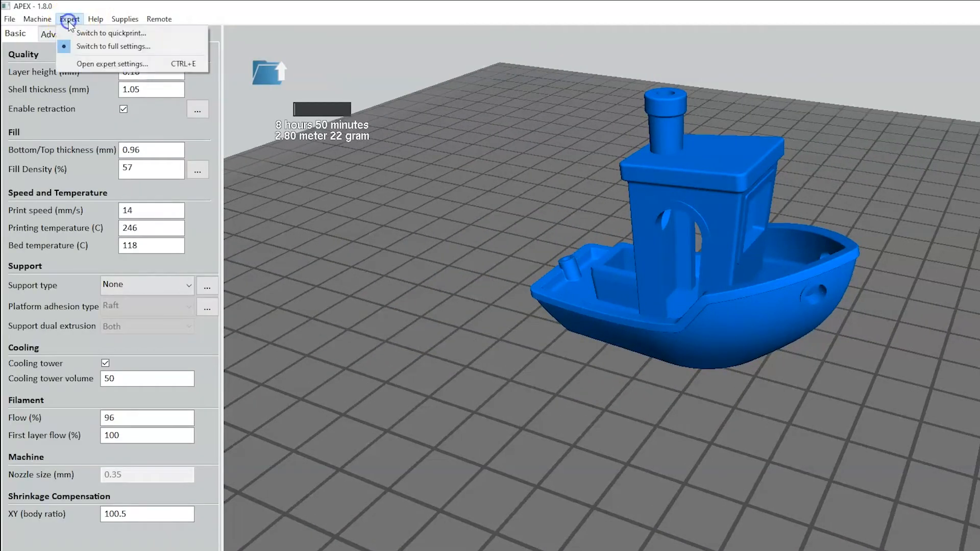
left_click(119, 47)
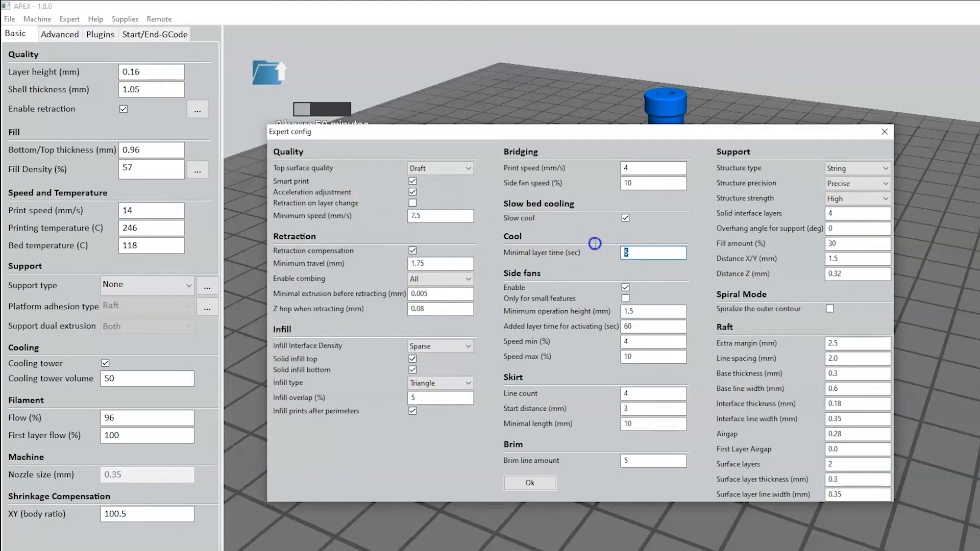
type("1")
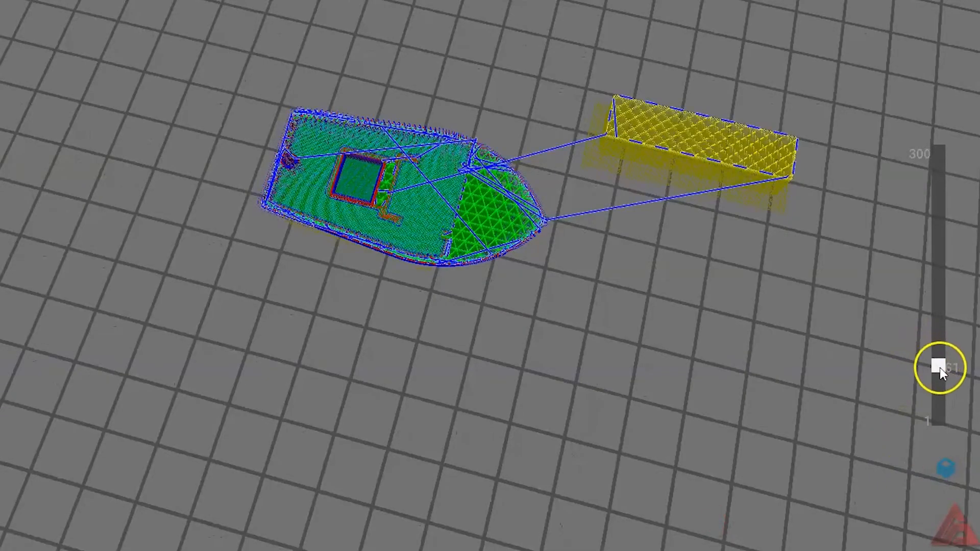
Step: Scrub the layer slider up to the chimney top and back down through the hull
left_click_drag(940, 369, 940, 209)
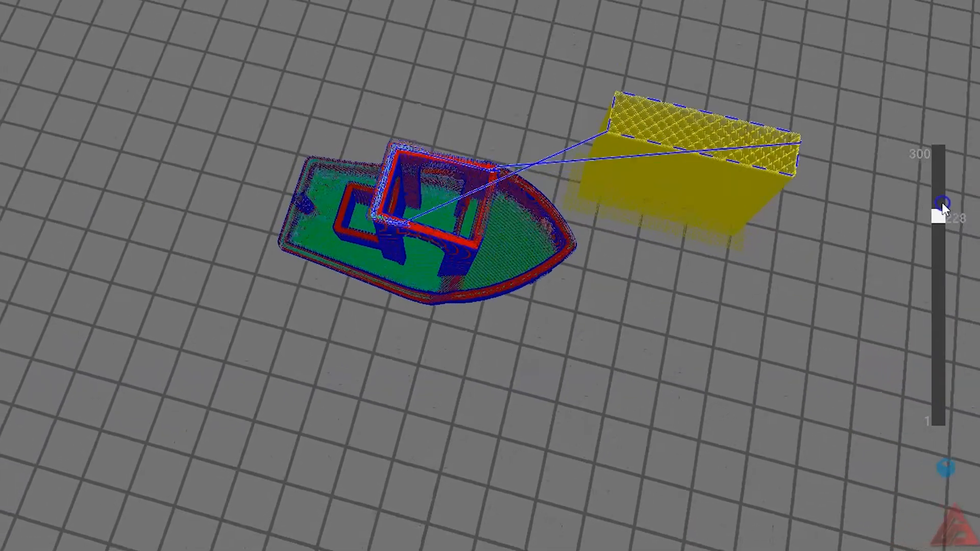
left_click_drag(939, 210, 915, 152)
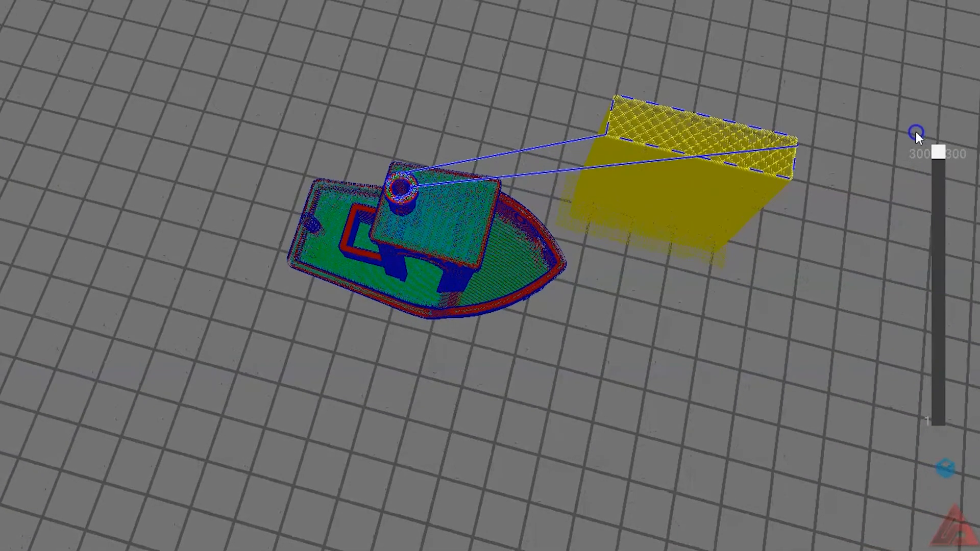
left_click_drag(916, 132, 943, 288)
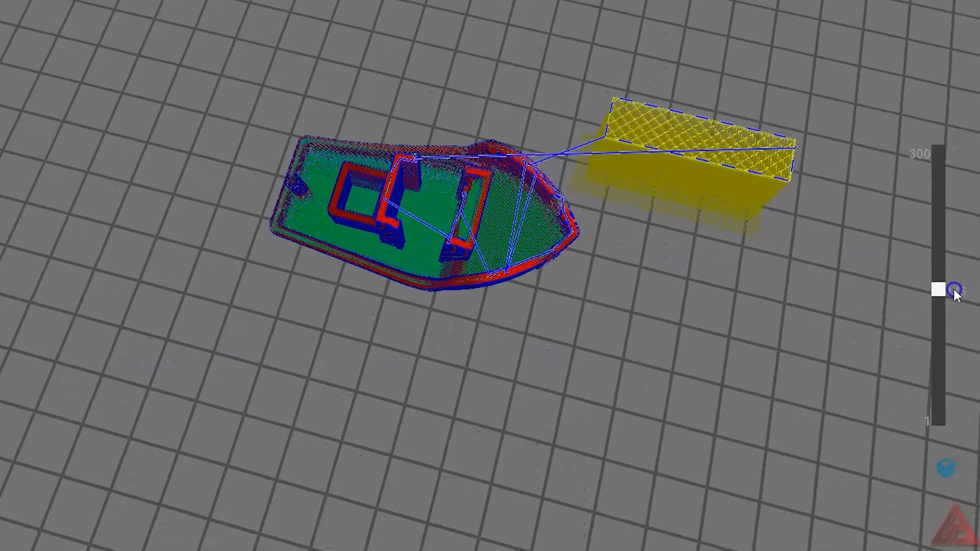
left_click_drag(937, 289, 936, 418)
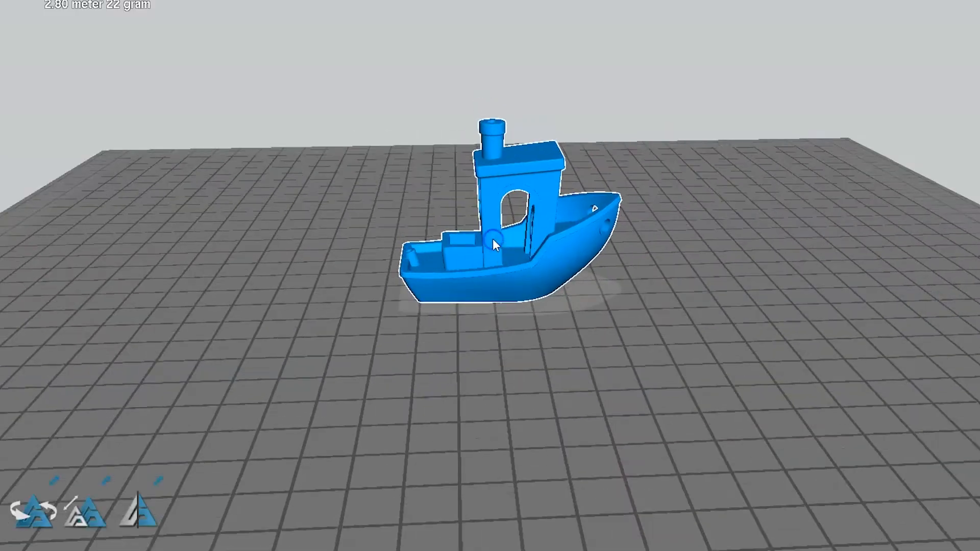
right_click(494, 246)
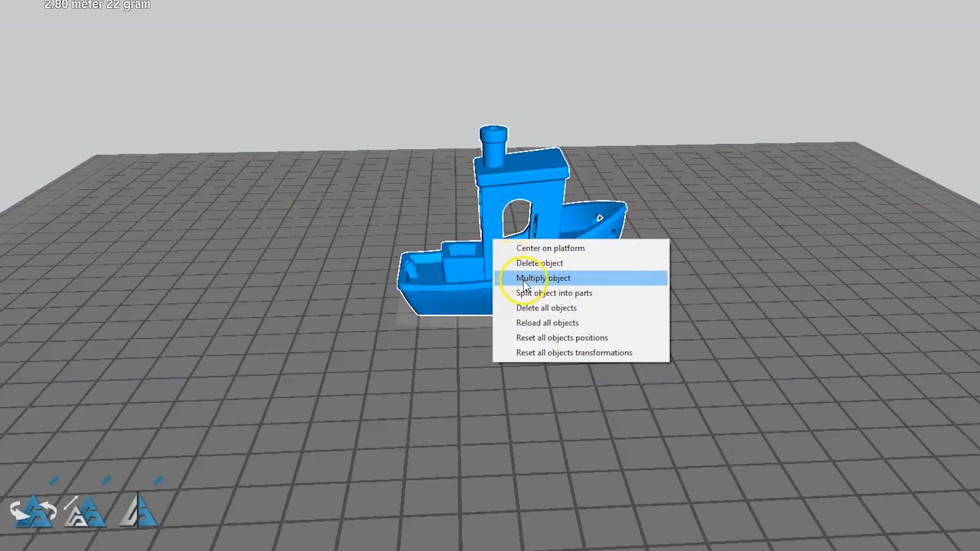
left_click(545, 277)
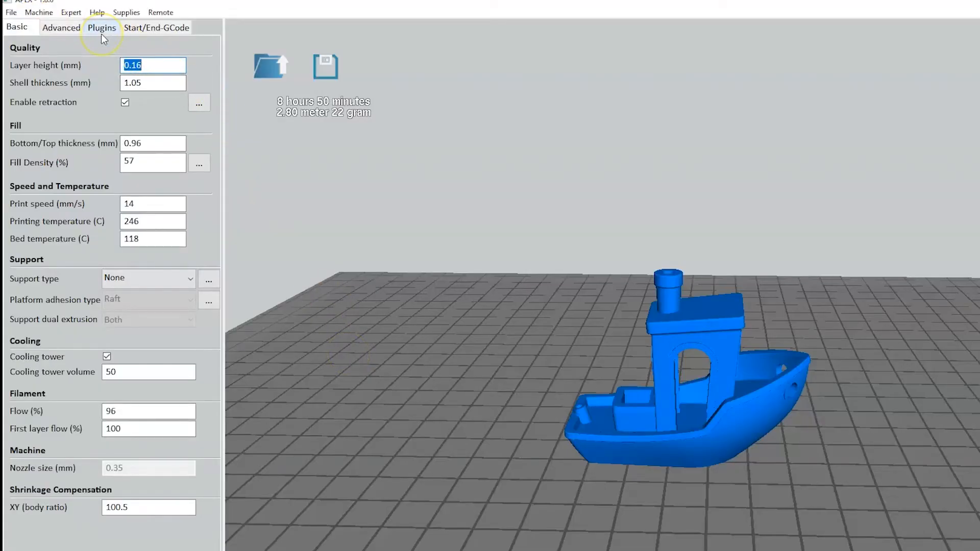
Step: Show the Plugins list and select Tweak At Z 4.0.2
left_click(102, 27)
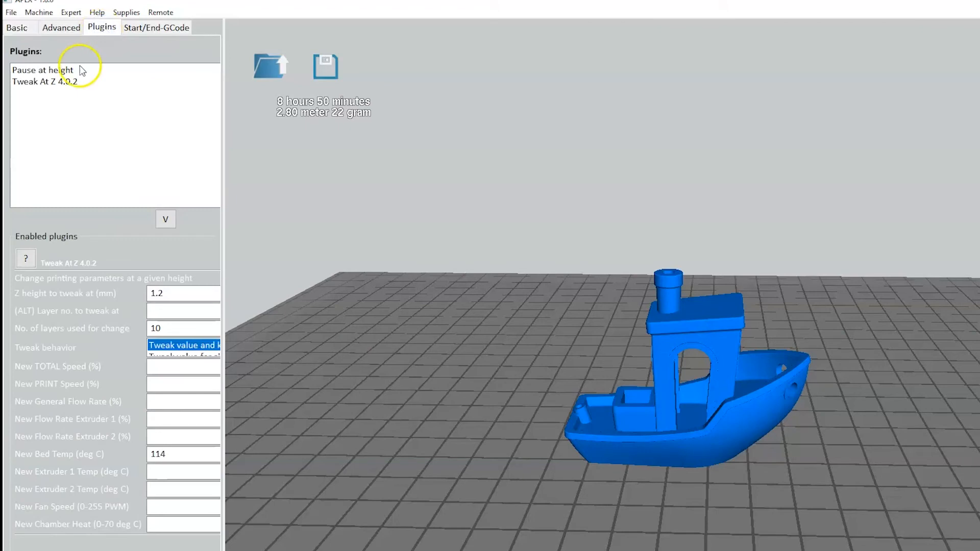
left_click(46, 82)
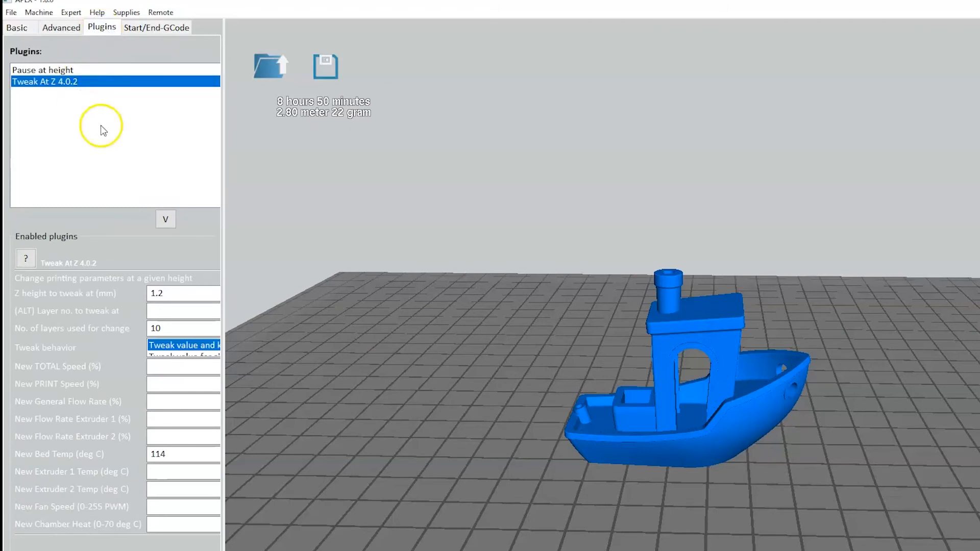